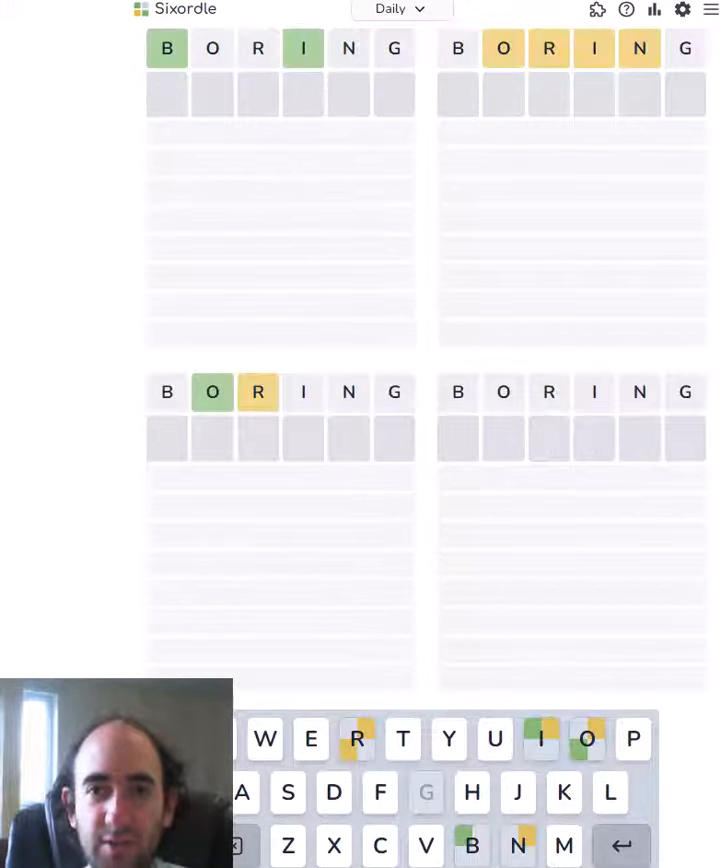
Step: Enter CASTLE as the second guess on all four boards
{"action": "type", "text": "CASTLE"}
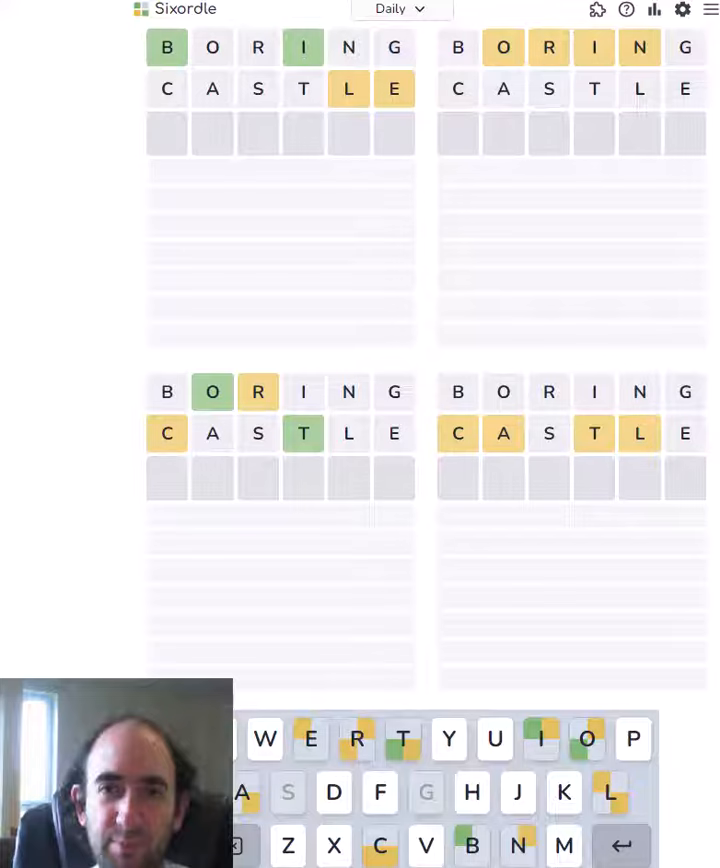
Step: Submit BELIEF to solve the top-left board, then start INFORM on the others
{"action": "key", "text": "Enter"}
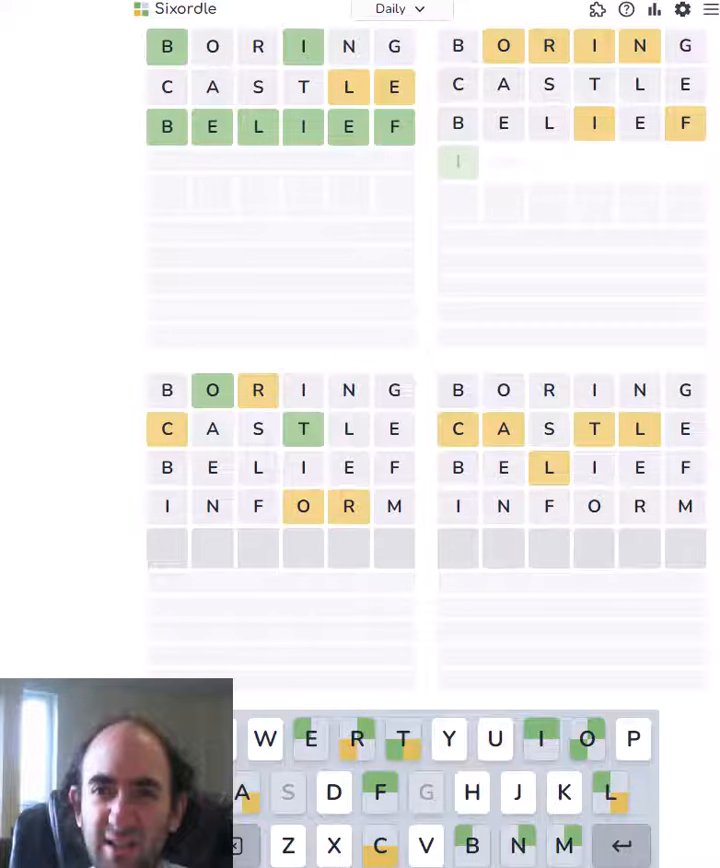
Step: Submit INFORM and DOCTOR, solving the top-right and bottom-left boards
{"action": "key", "text": "Enter"}
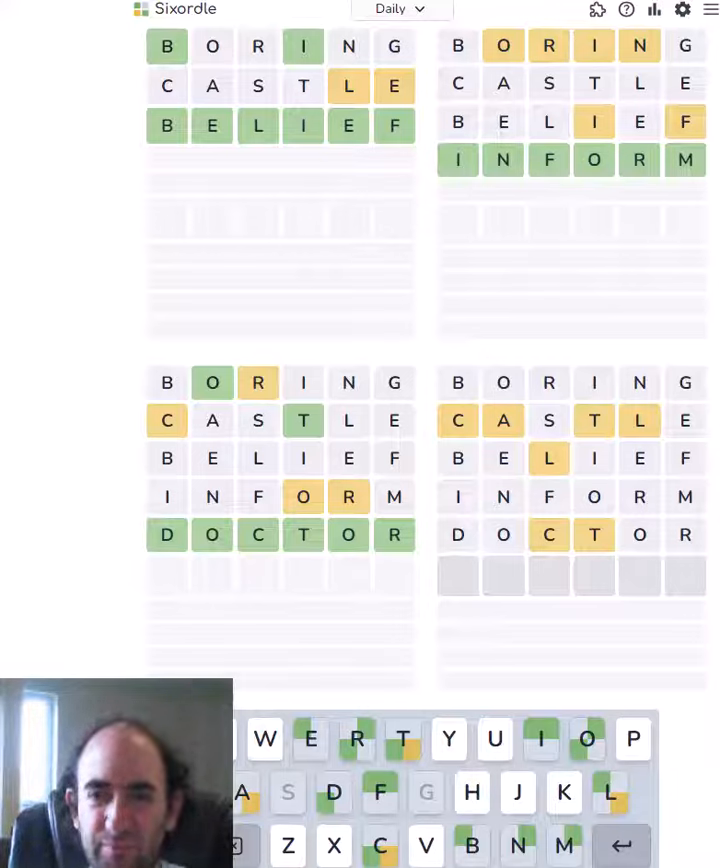
Step: Enter ACTUAL as the sixth guess on the bottom-right board, correcting mistyped letters
{"action": "type", "text": "TALCU"}
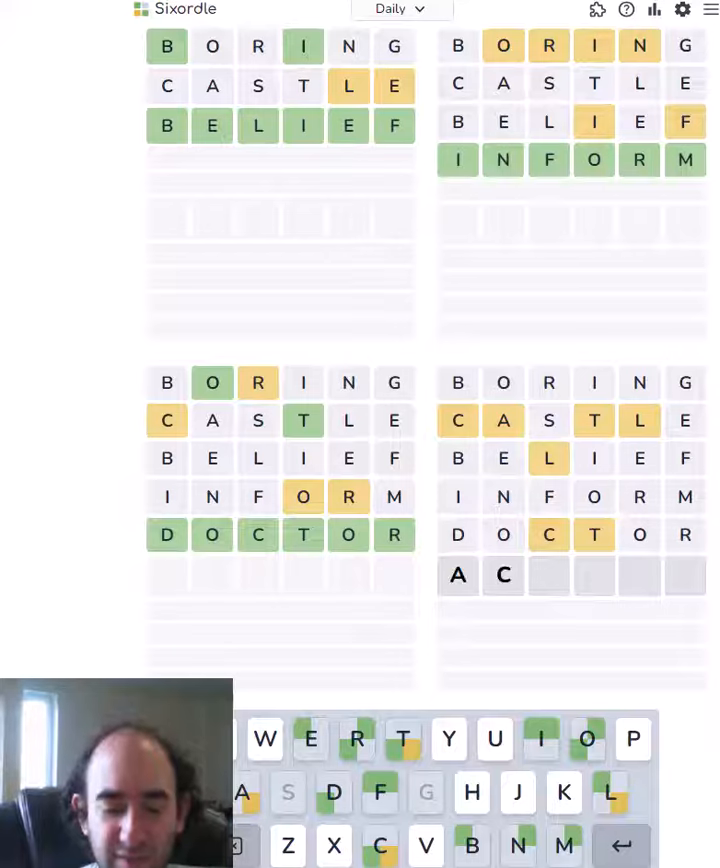
{"action": "type", "text": "TUAL"}
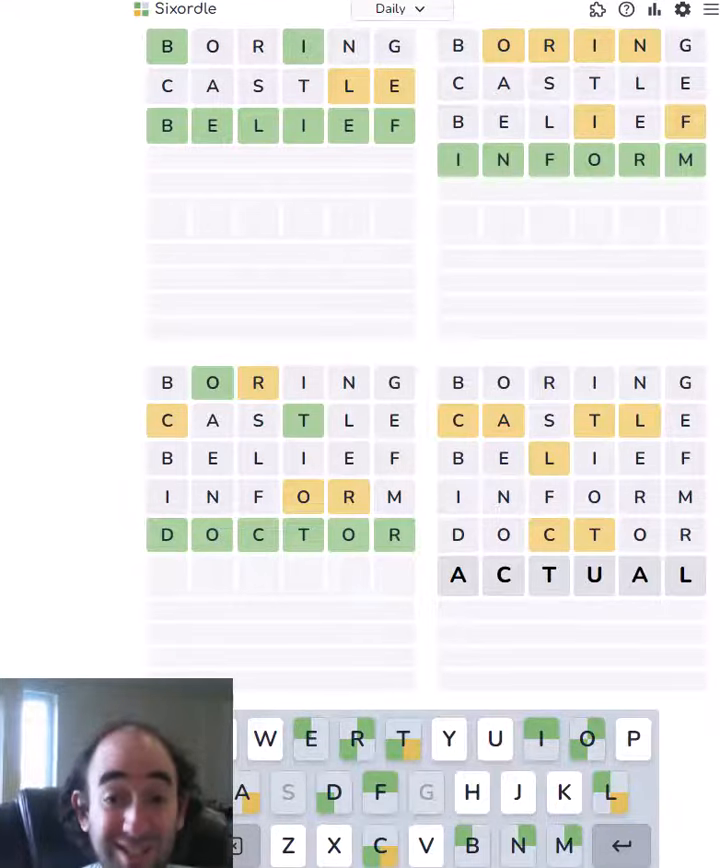